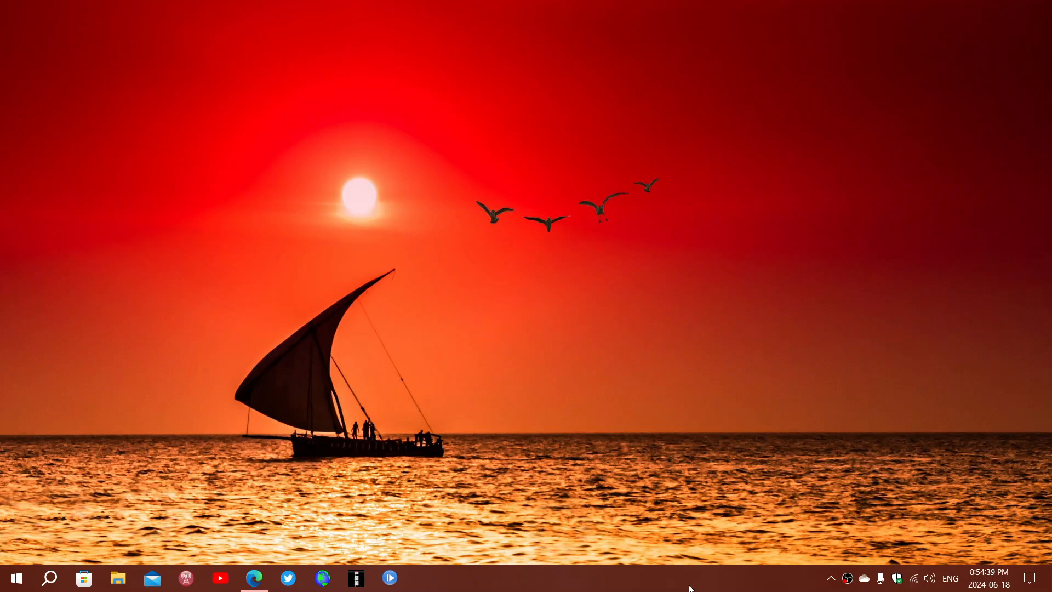
mouse_move(451, 478)
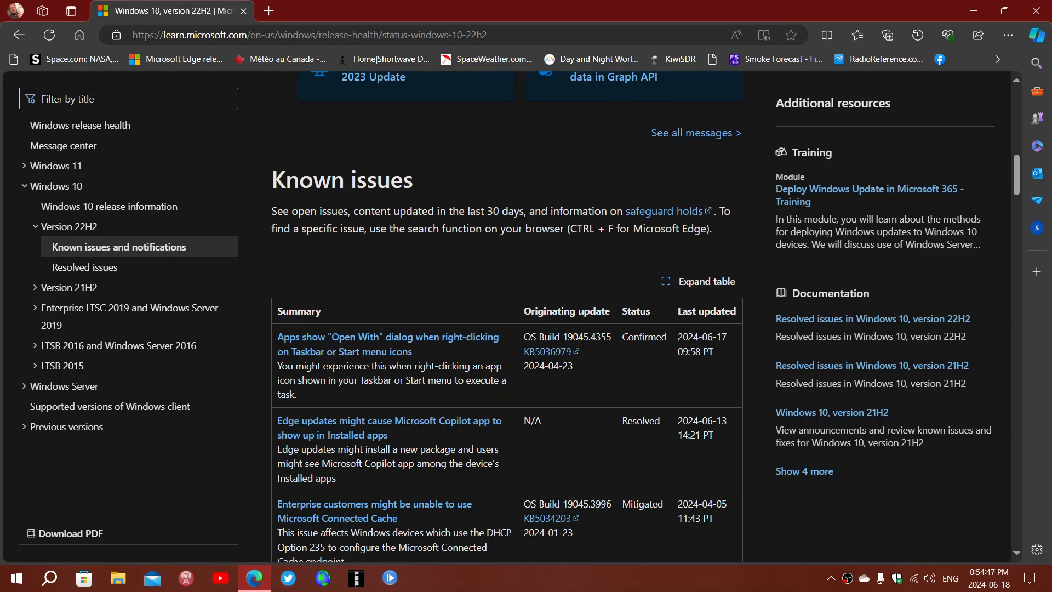
mouse_move(620, 370)
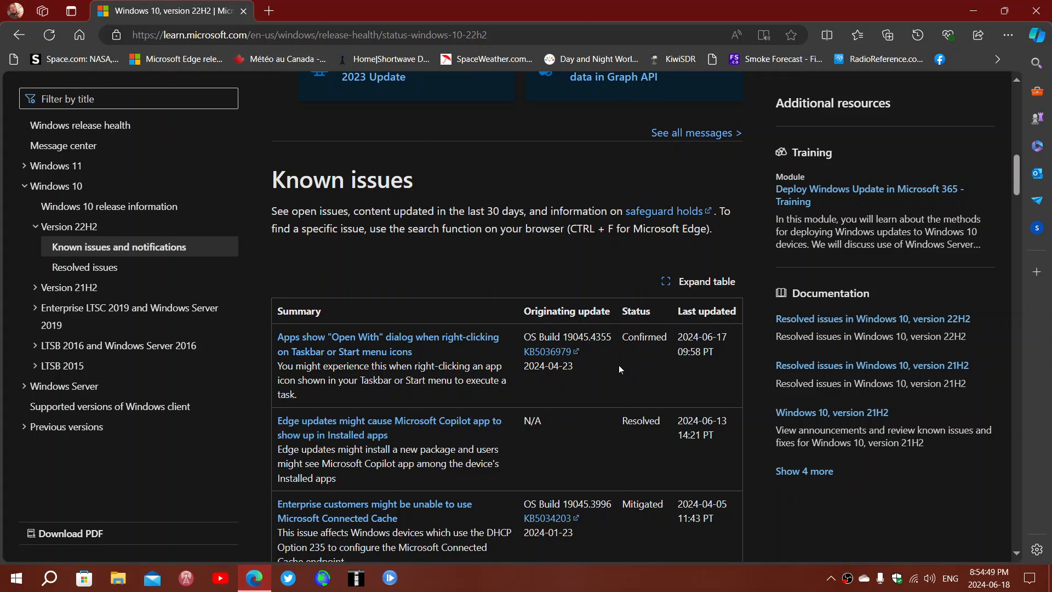
mouse_move(497, 405)
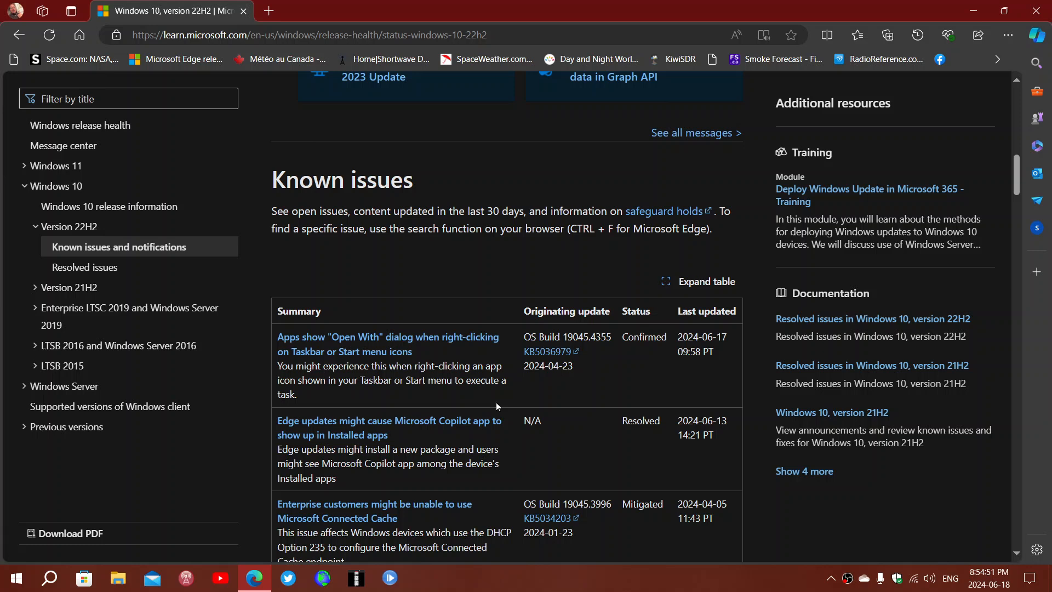
mouse_move(404, 345)
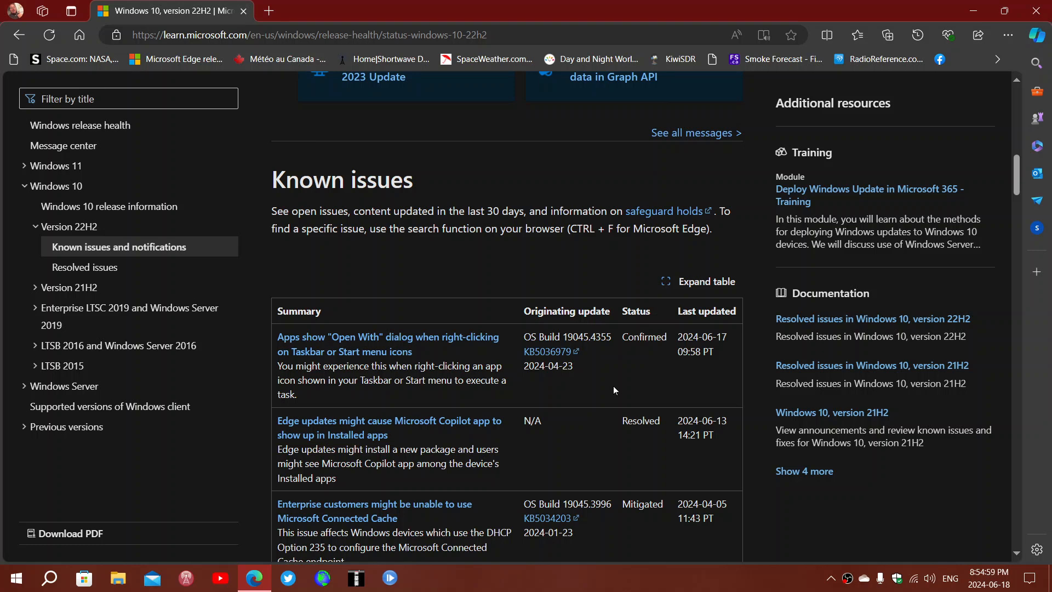
mouse_move(562, 446)
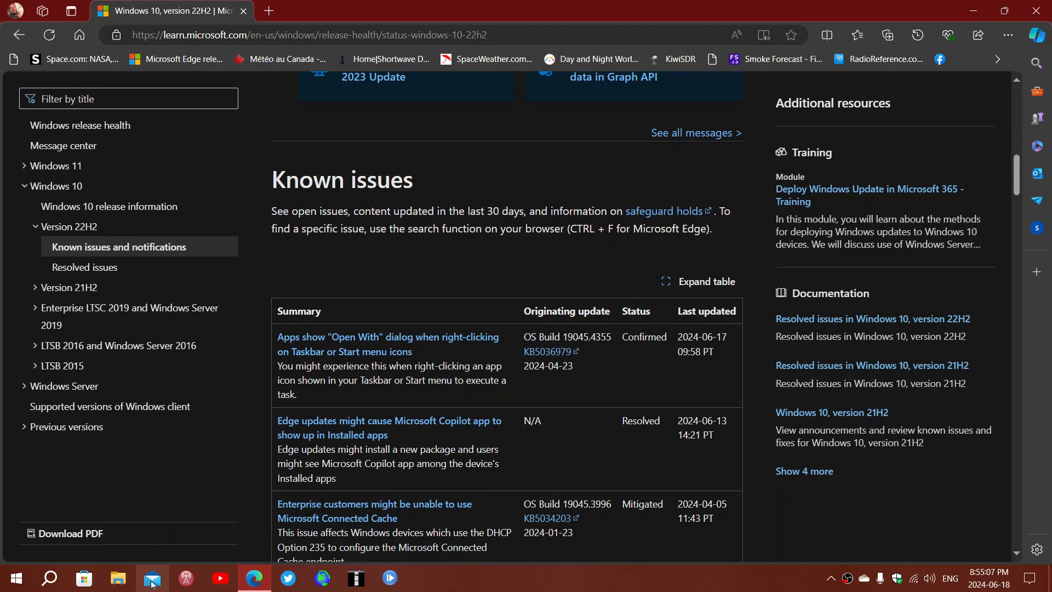
right_click(153, 578)
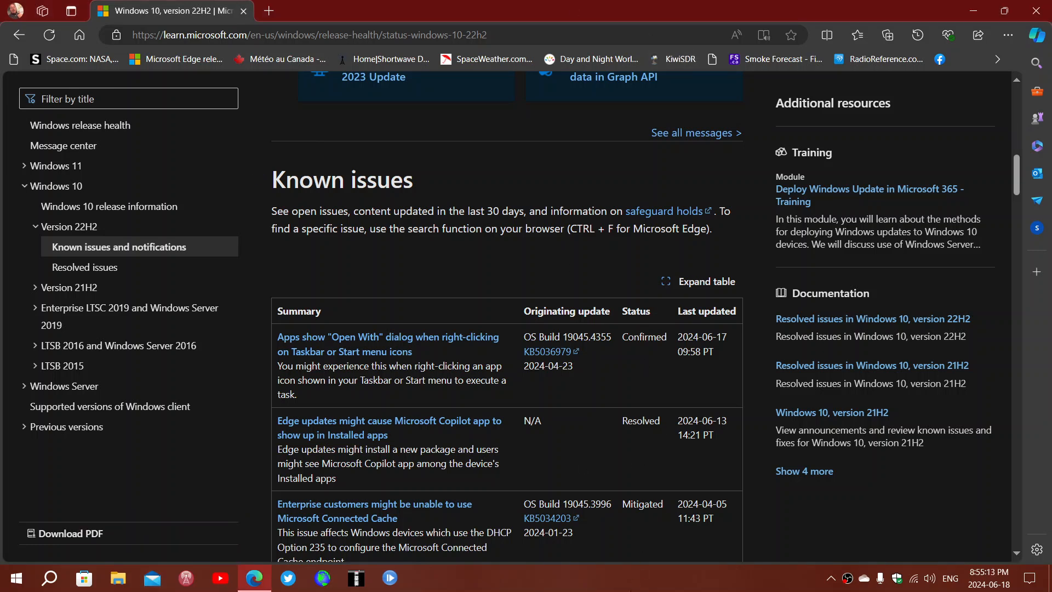
mouse_move(607, 589)
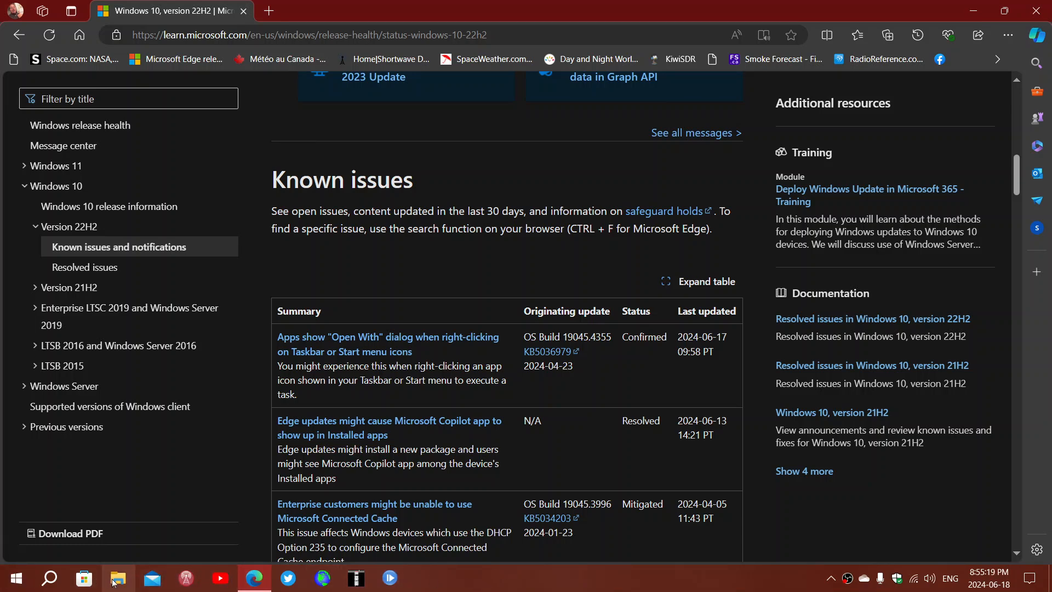
right_click(118, 578)
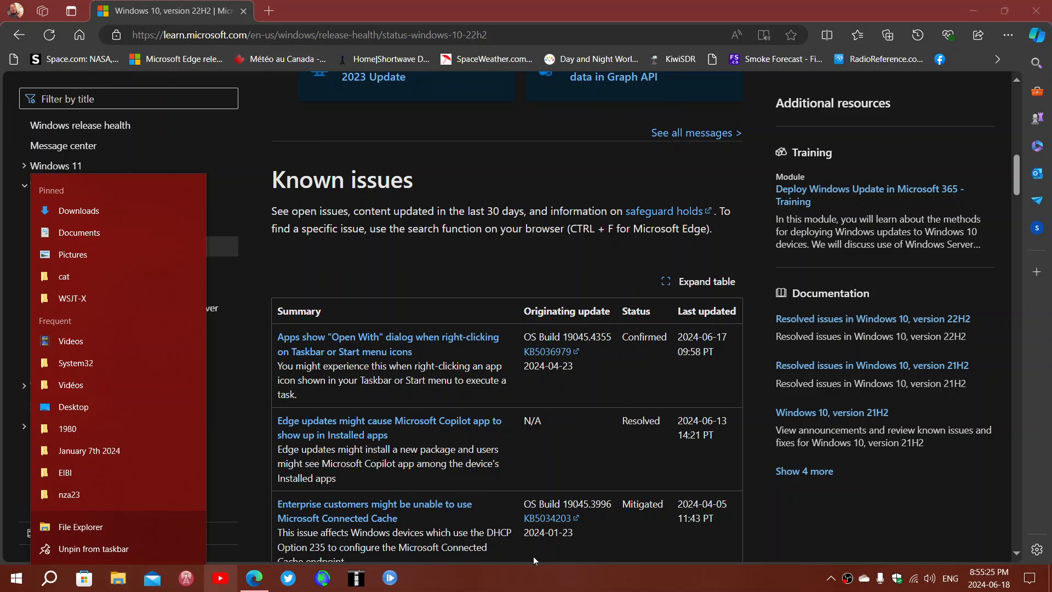
mouse_move(543, 576)
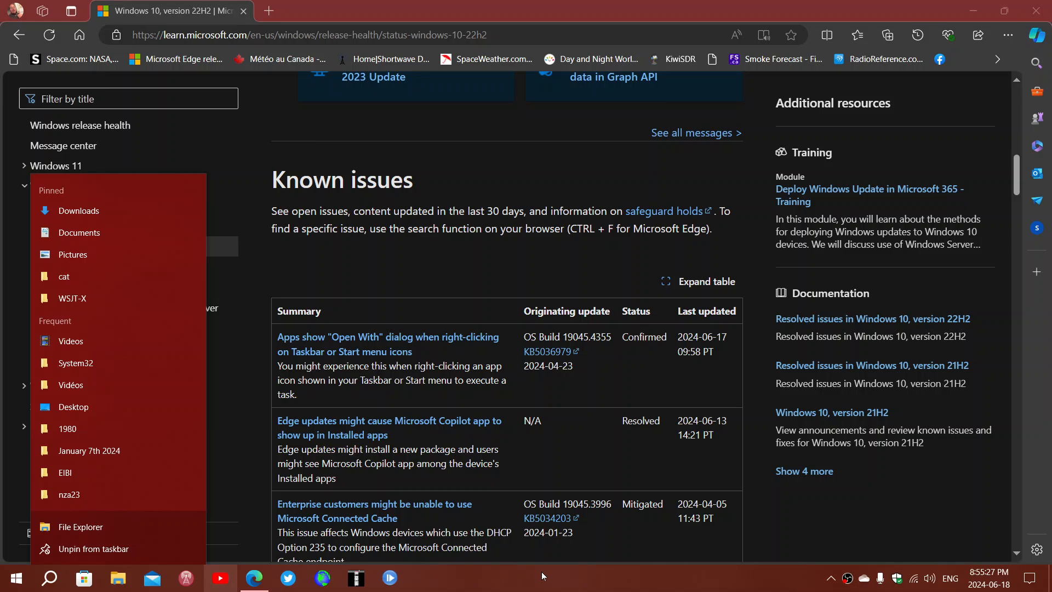
click(543, 575)
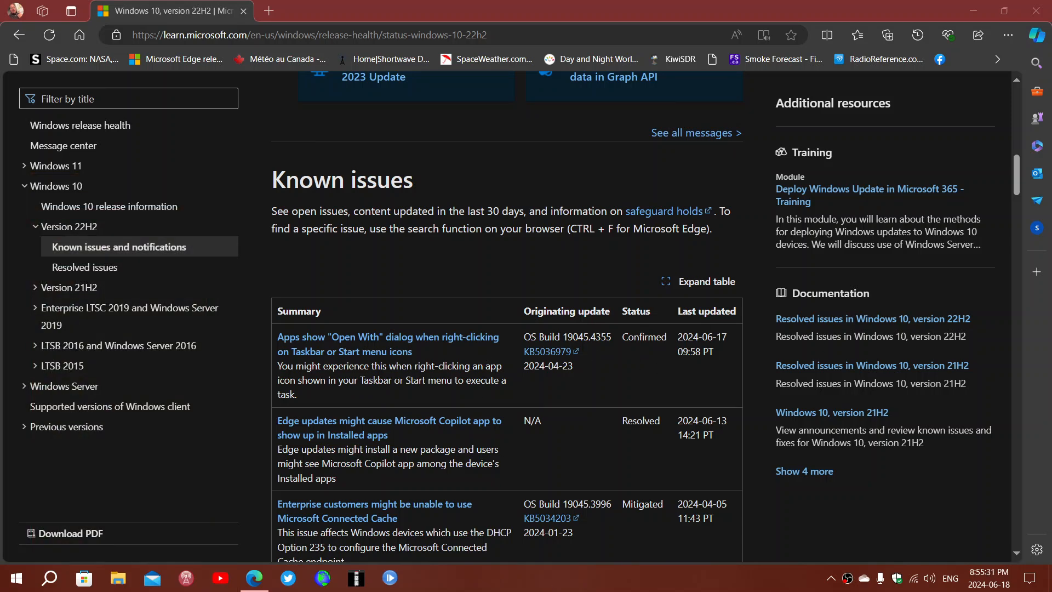
mouse_move(611, 451)
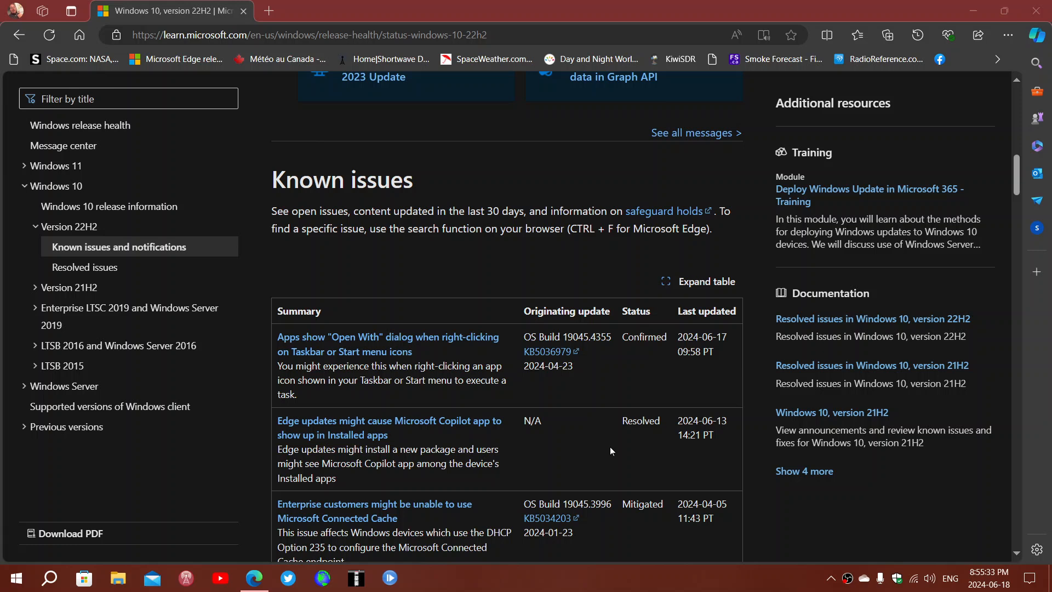
mouse_move(593, 466)
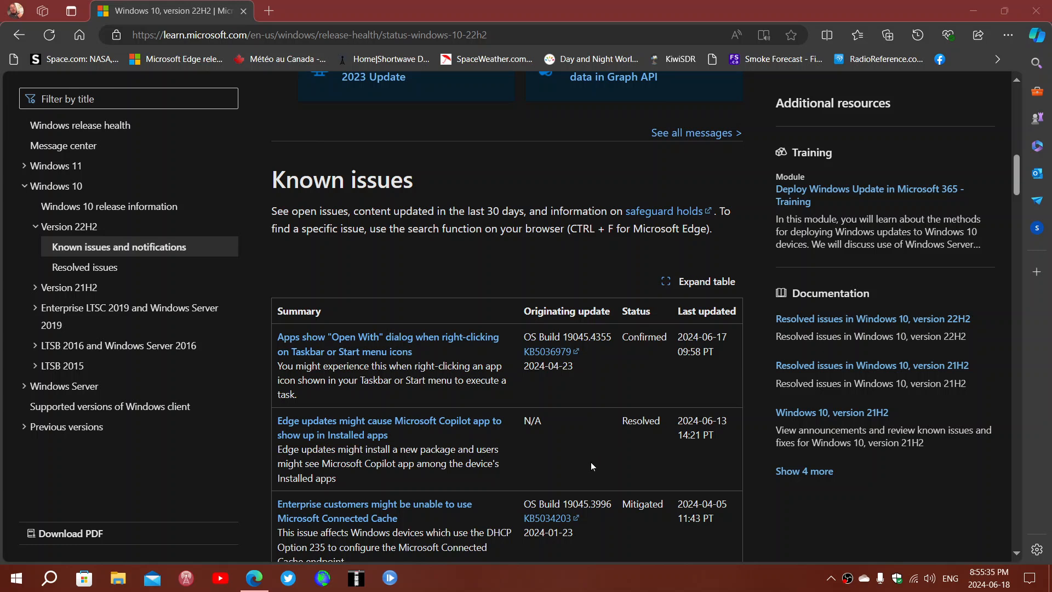
mouse_move(605, 348)
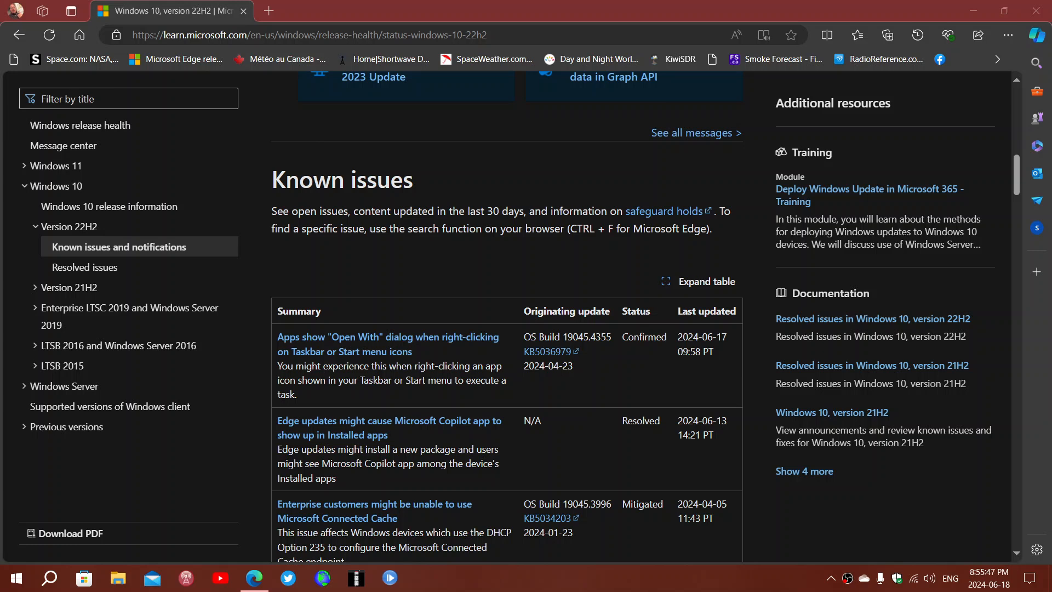
mouse_move(676, 497)
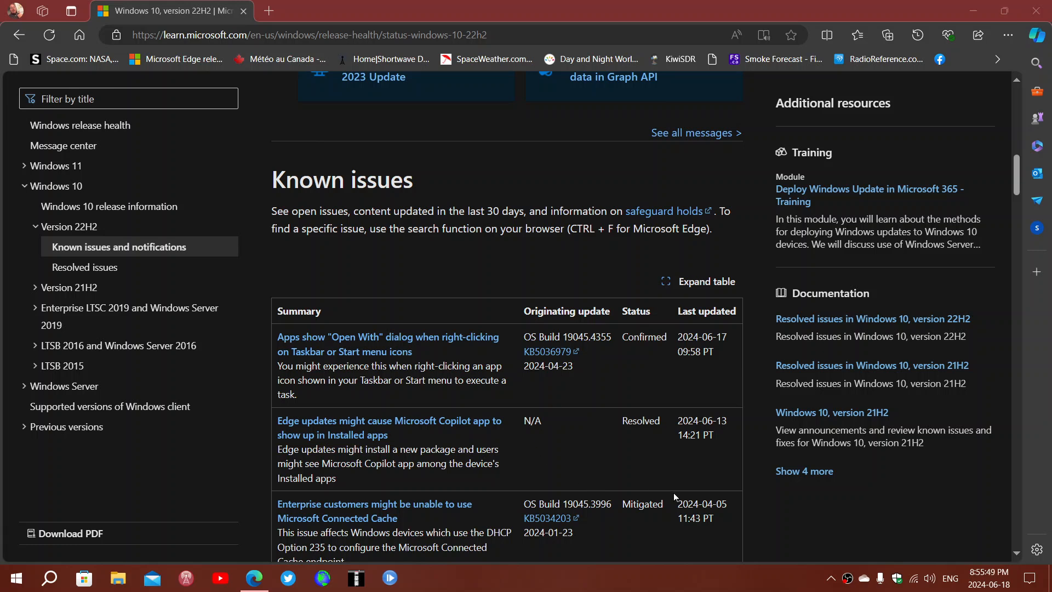
mouse_move(609, 430)
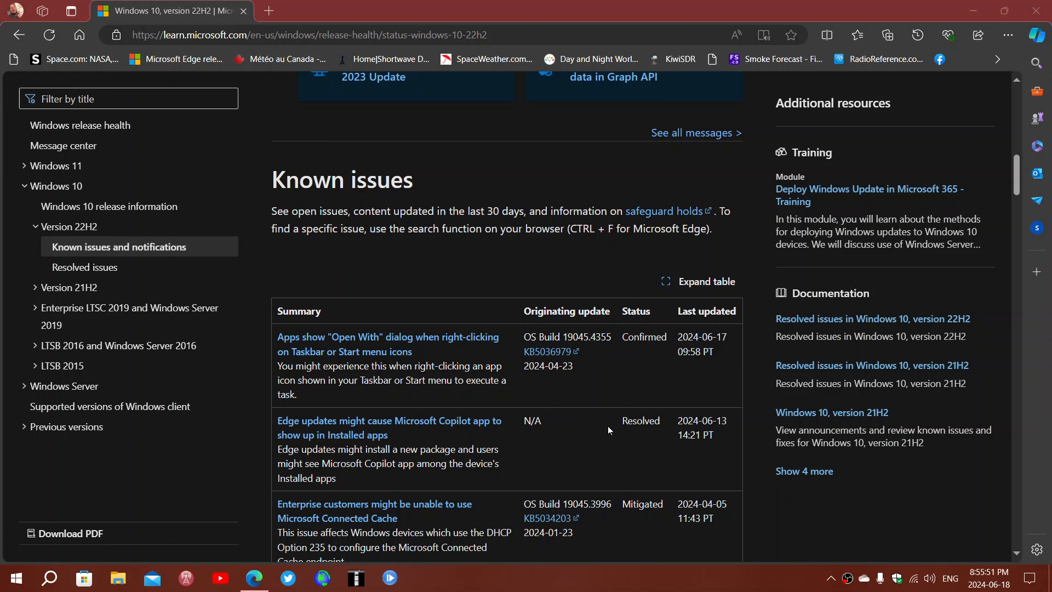
mouse_move(591, 374)
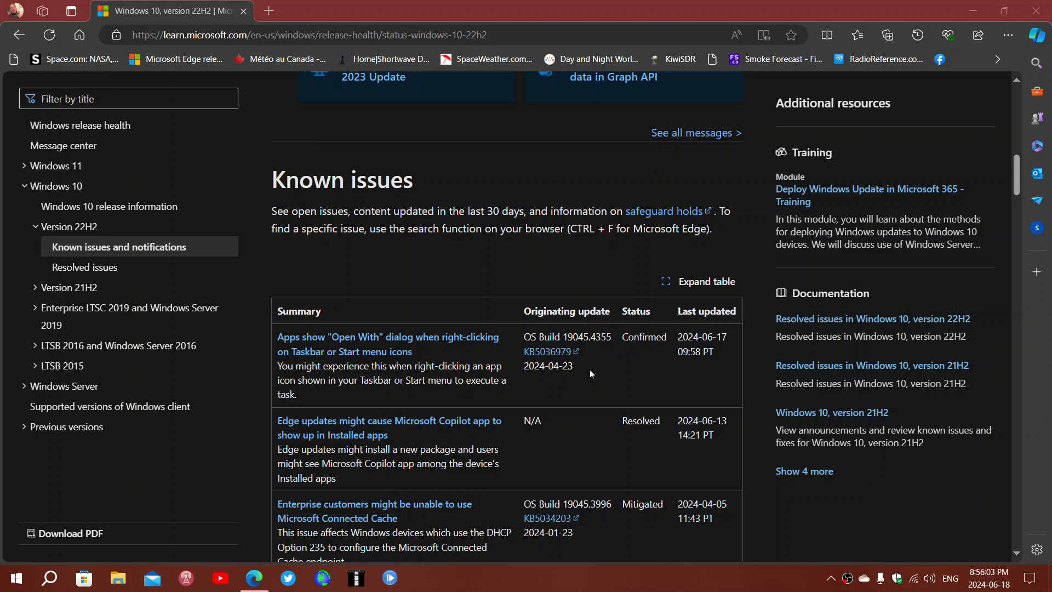
mouse_move(595, 579)
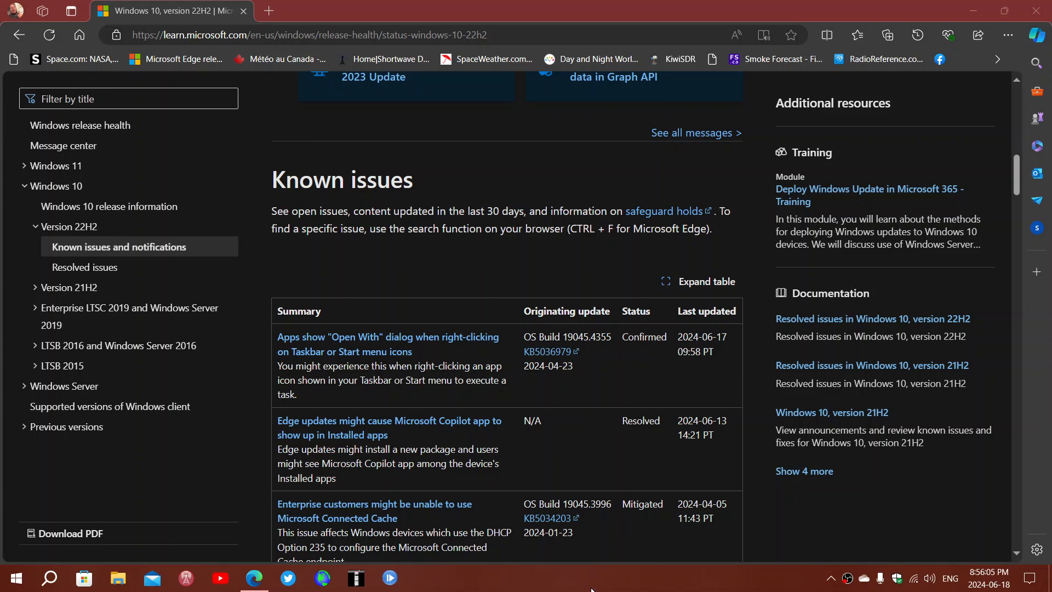
mouse_move(221, 549)
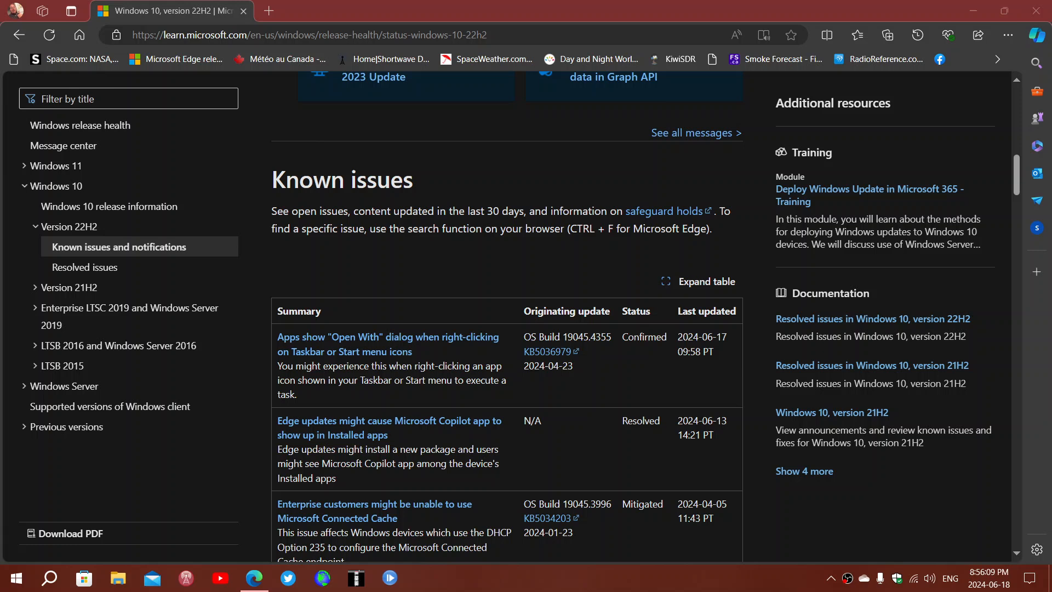
mouse_move(487, 584)
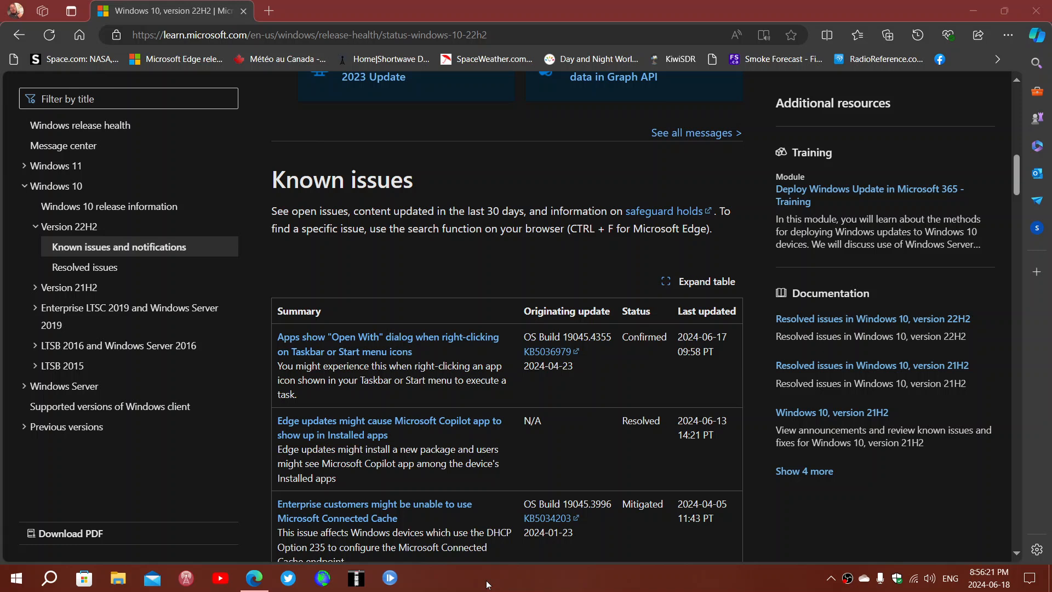
mouse_move(131, 289)
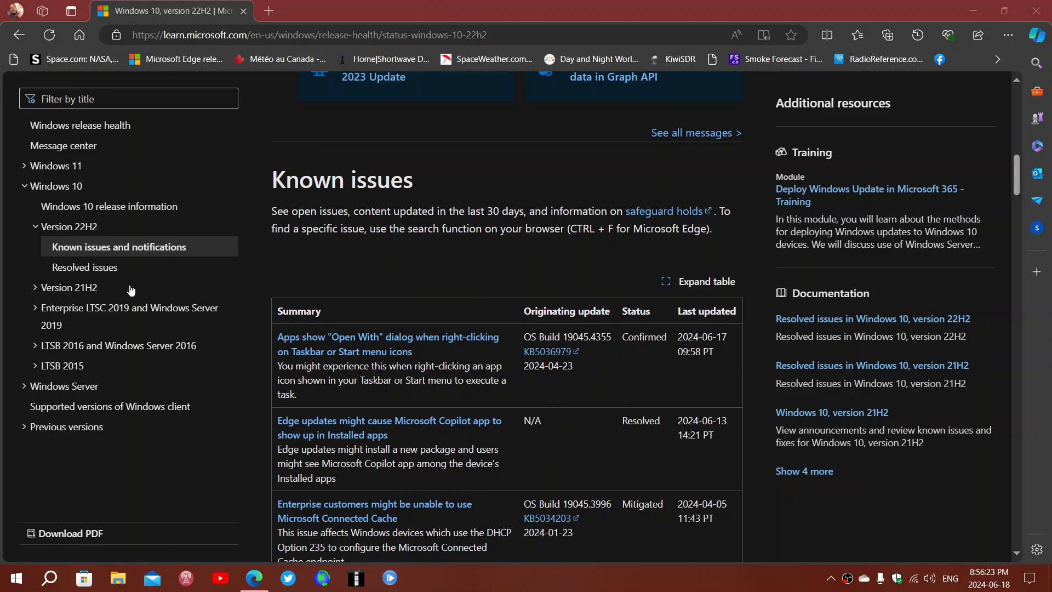
mouse_move(344, 256)
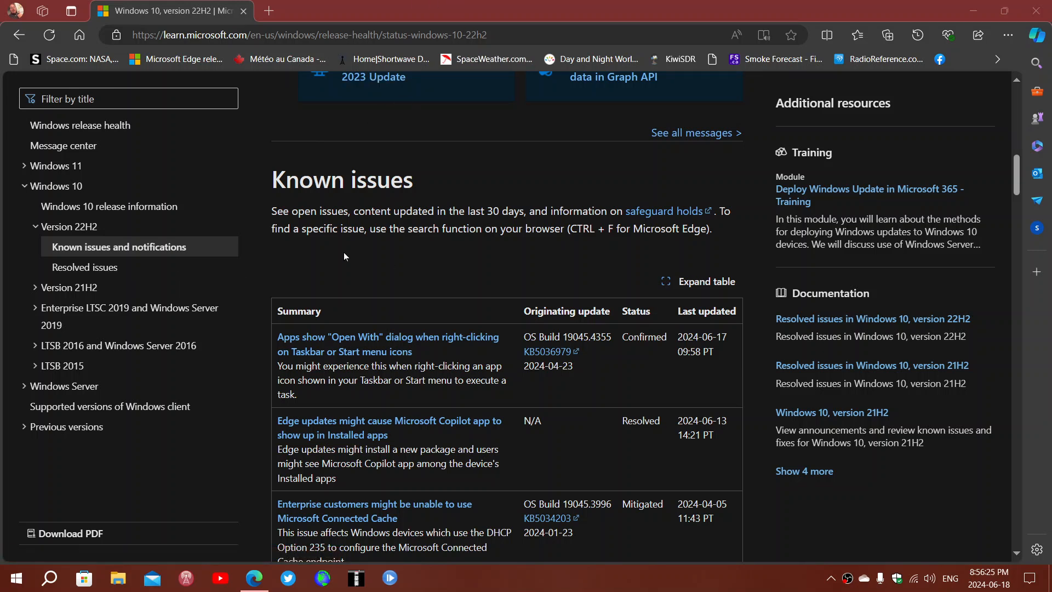
mouse_move(468, 260)
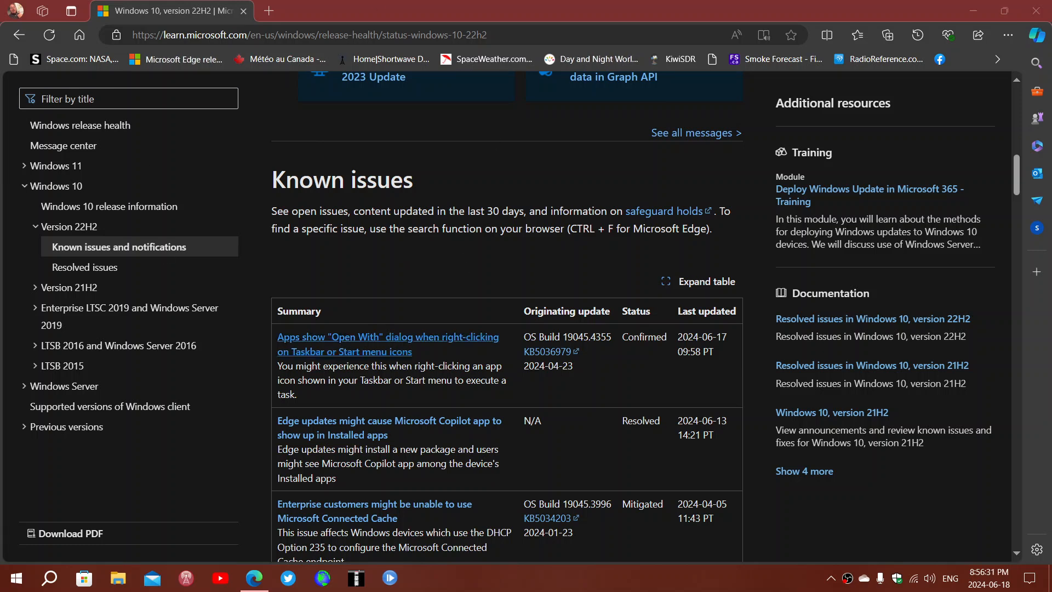
mouse_move(81, 254)
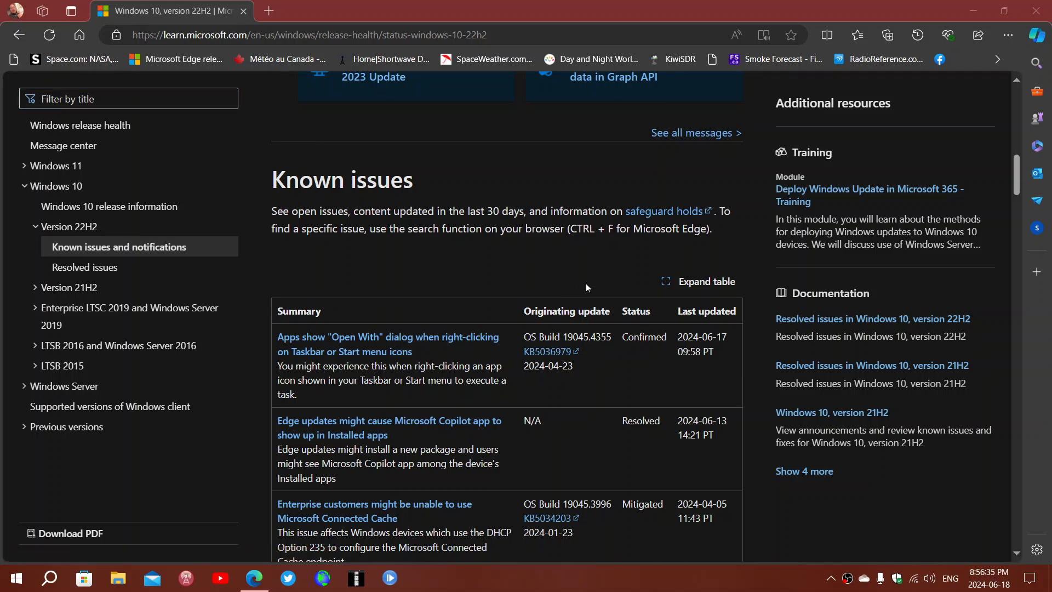
mouse_move(506, 261)
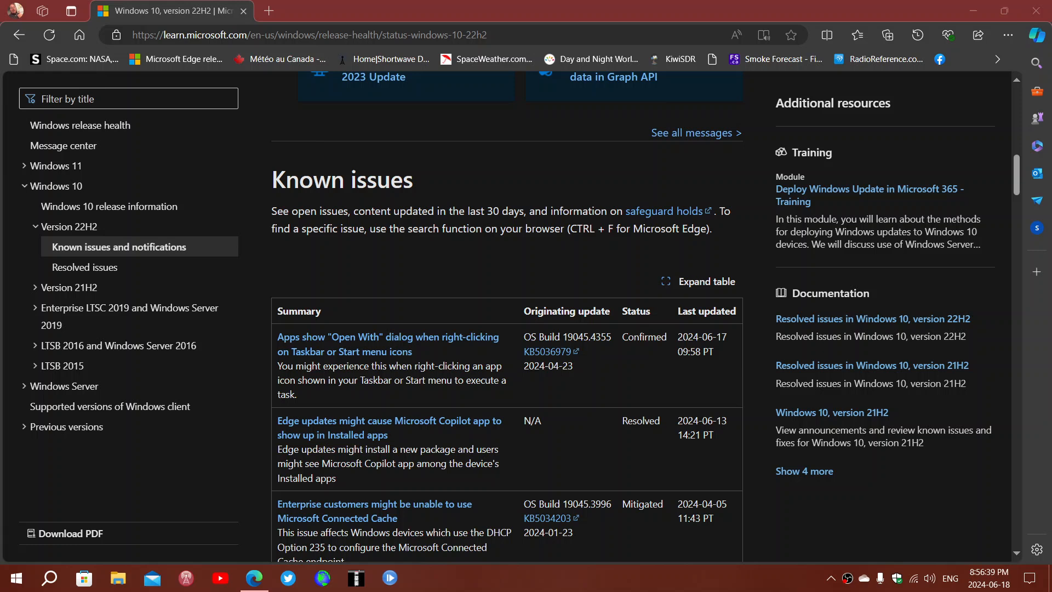
mouse_move(663, 588)
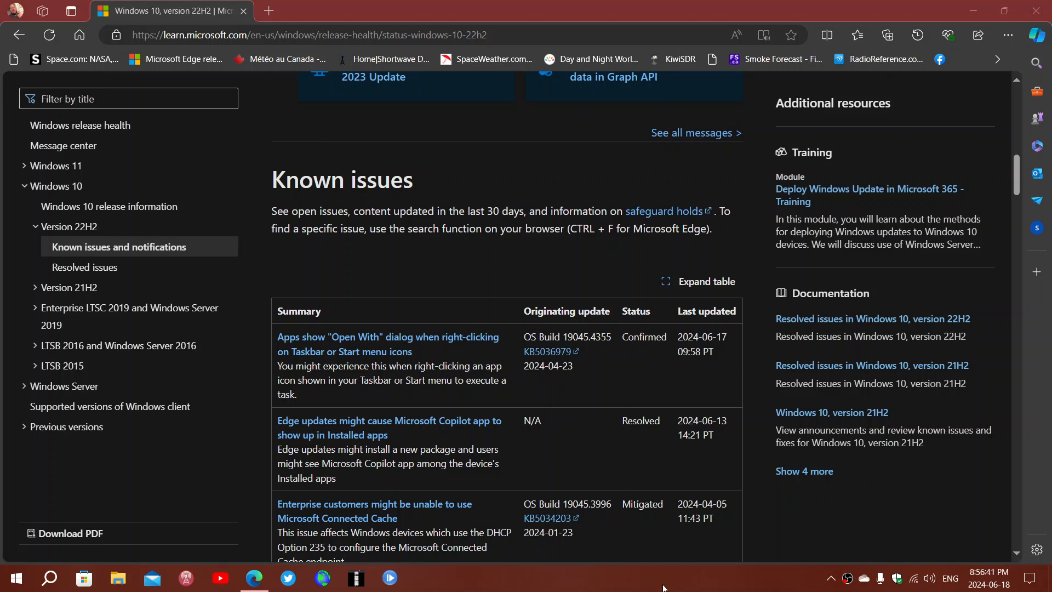